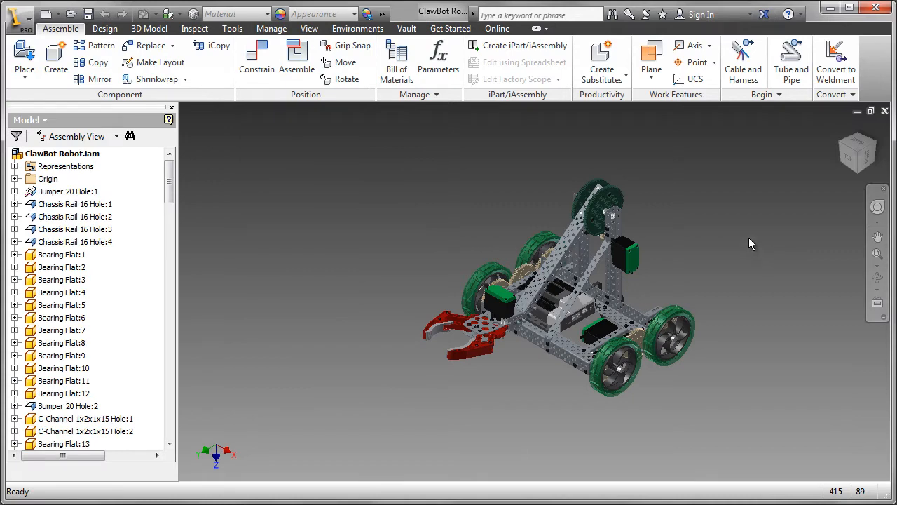
mouse_move(687, 403)
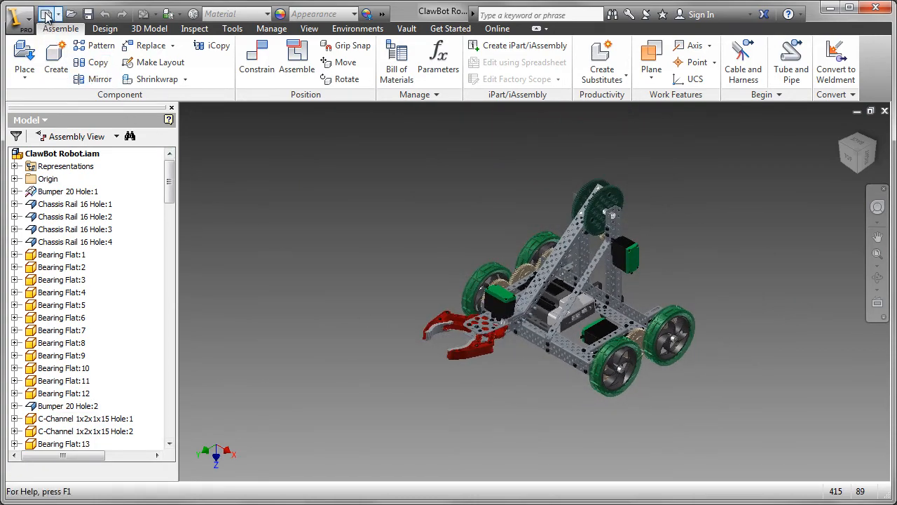
Create a new empty assembly from the English Standard (in).iam template
left_click(48, 14)
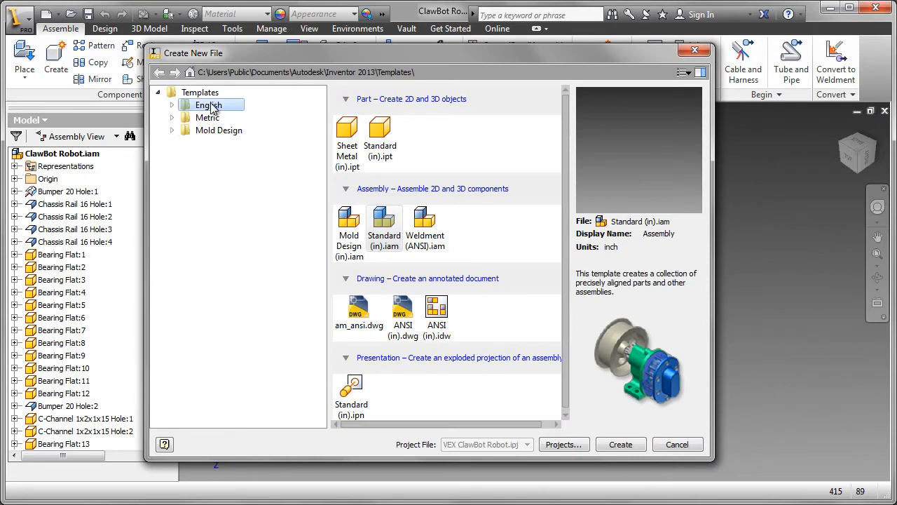
left_click(384, 217)
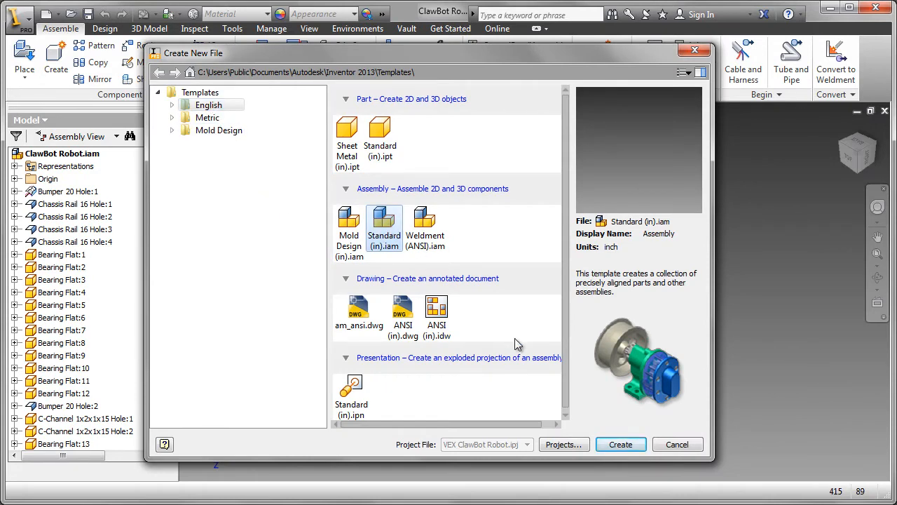
left_click(620, 444)
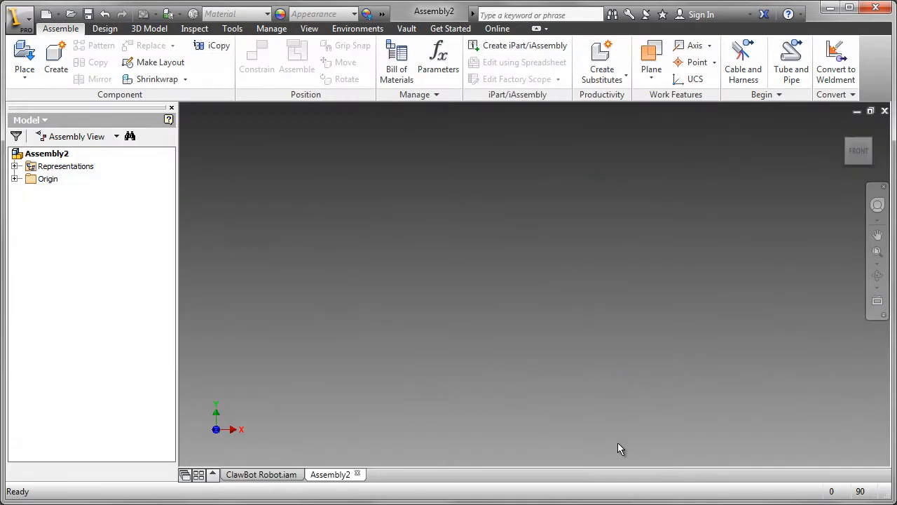
mouse_move(174, 173)
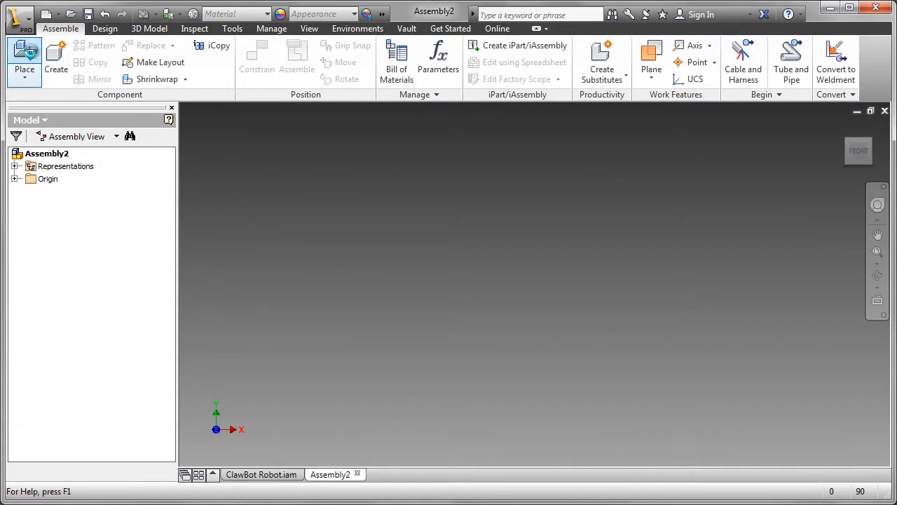
Place a Bumper 20 Hole from the Structure folder as the assembly's first component
left_click(24, 59)
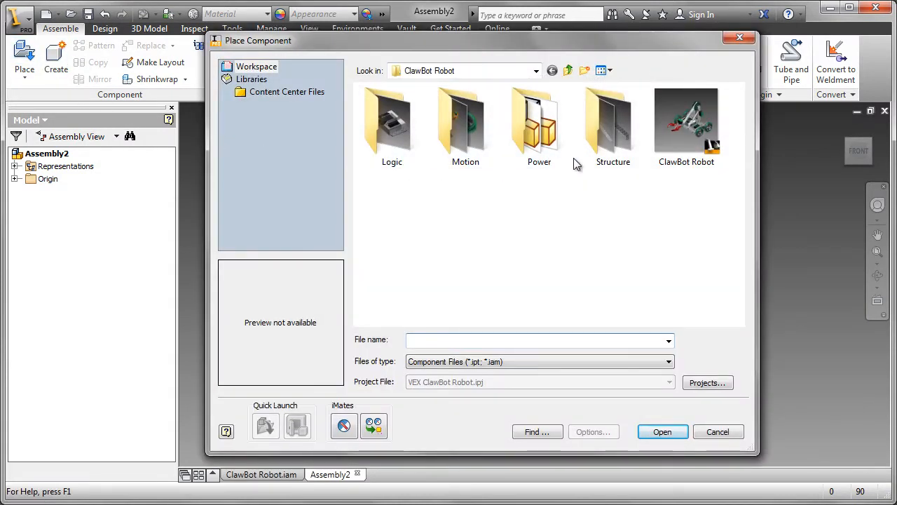
double_click(612, 126)
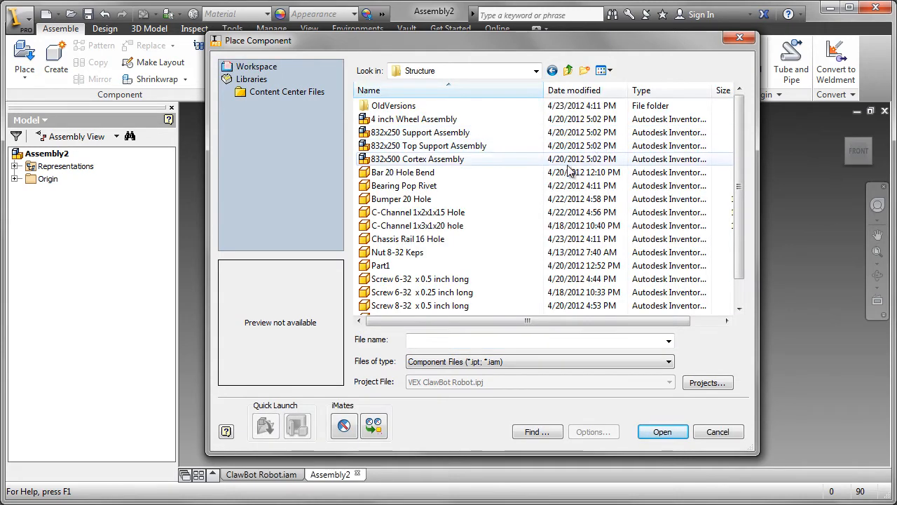
left_click(401, 199)
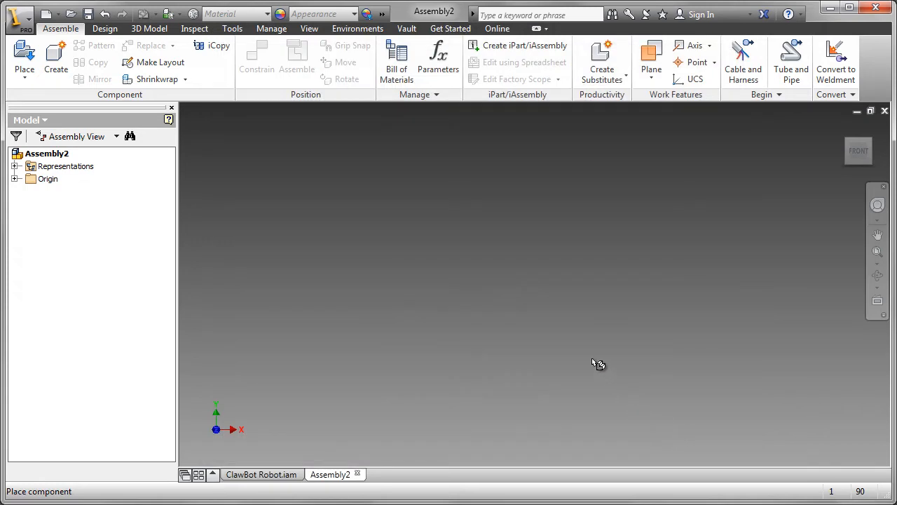
left_click(24, 54)
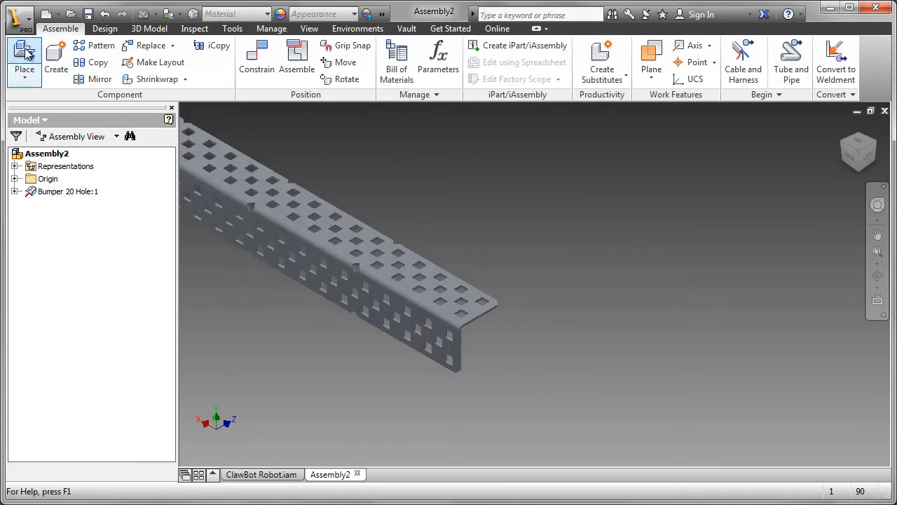
Place a Chassis Rail 16 Hole from Structure as a second component beside the bumper
left_click(24, 56)
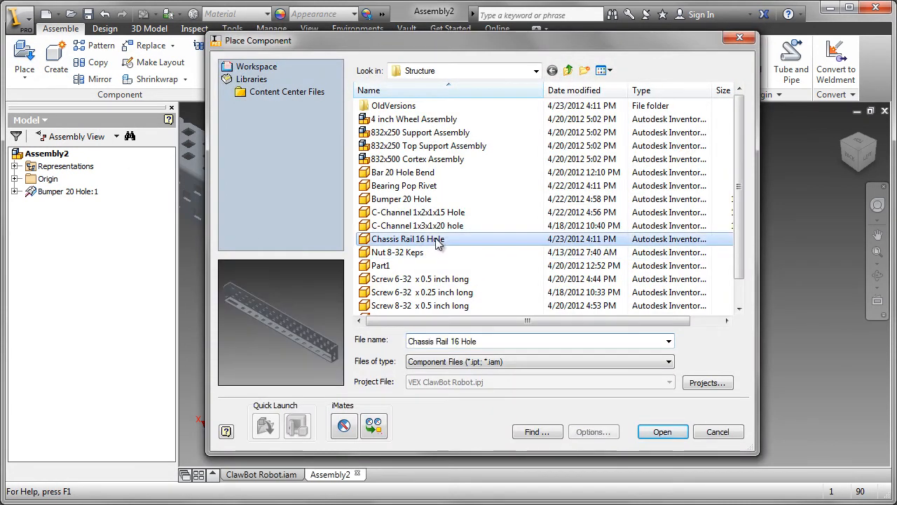
left_click(661, 432)
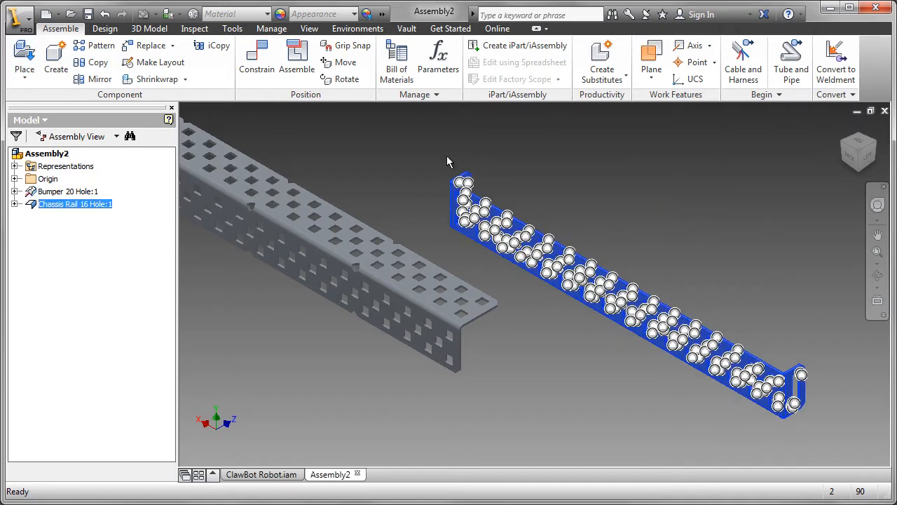
Zoom in to view the bumper's corner and the chassis rail's end together
left_click(345, 79)
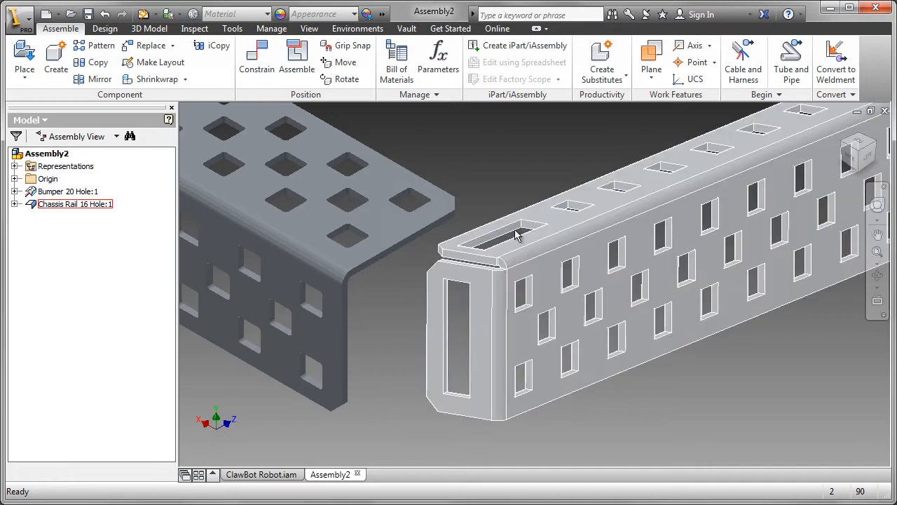
left_click(399, 428)
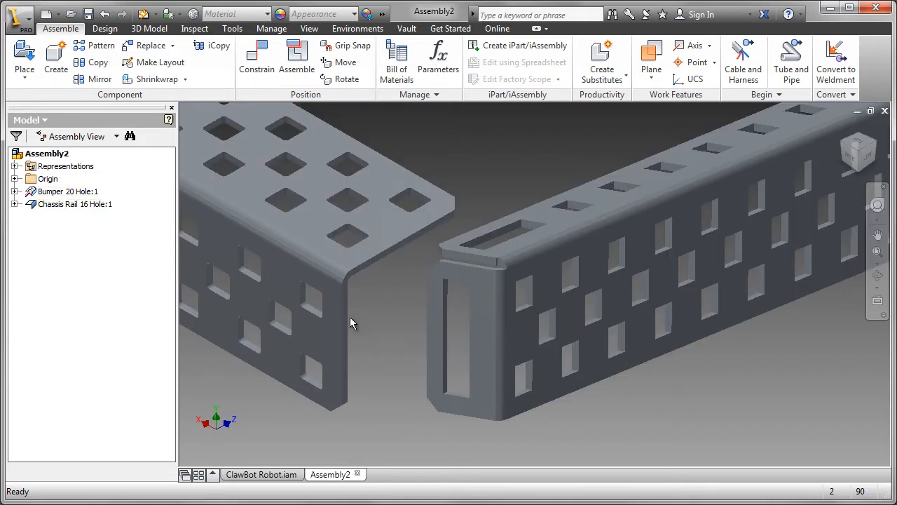
left_click(257, 58)
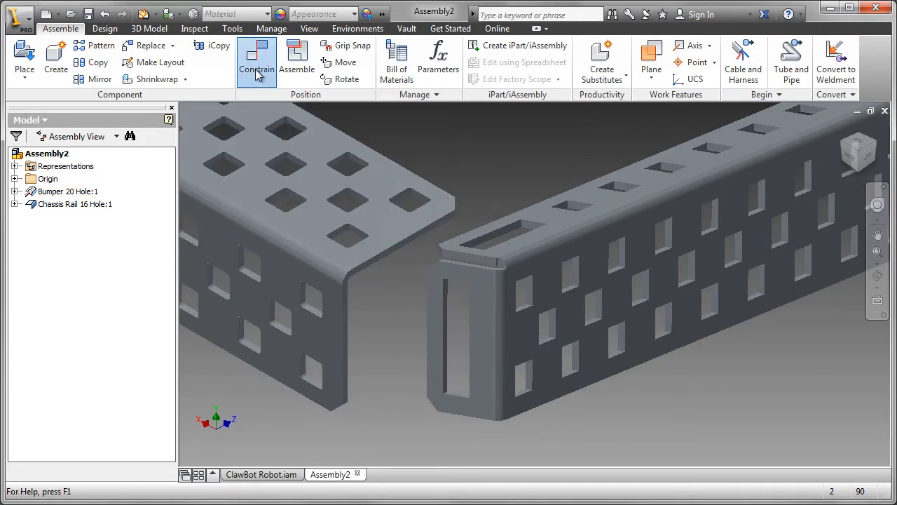
left_click(257, 59)
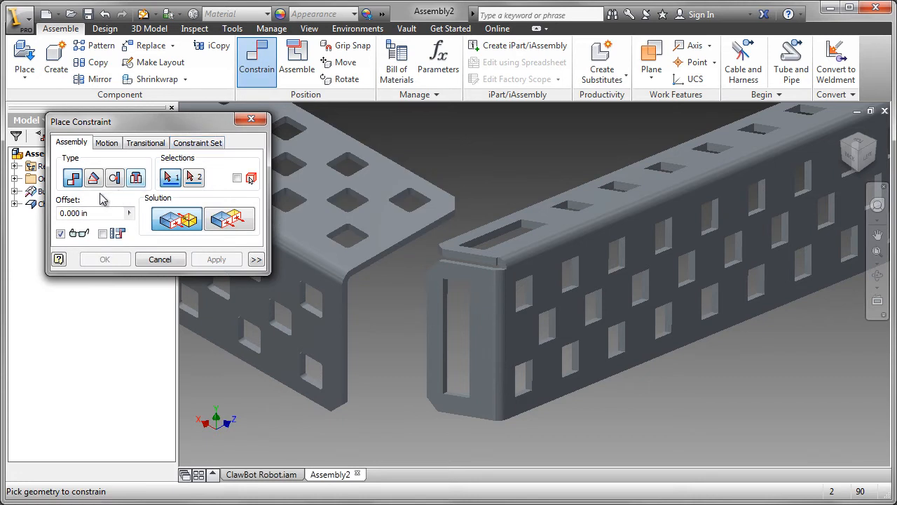
mouse_move(93, 177)
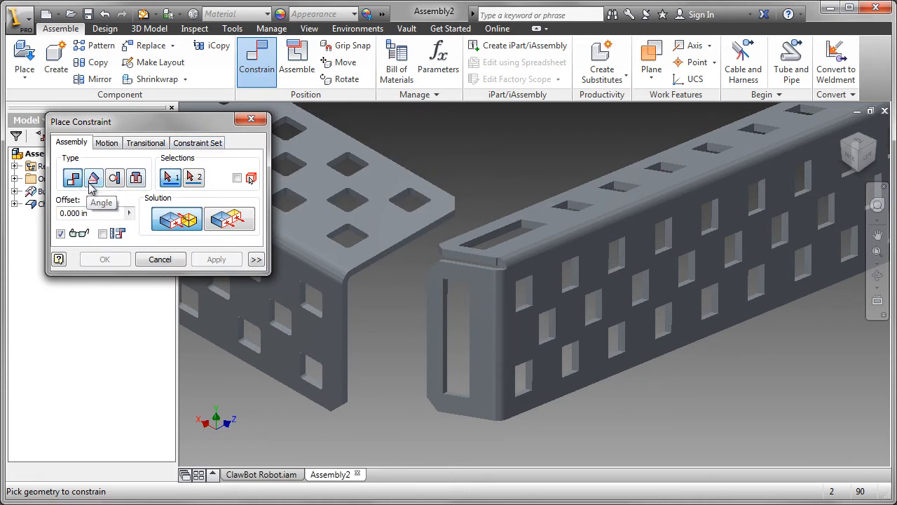
mouse_move(136, 178)
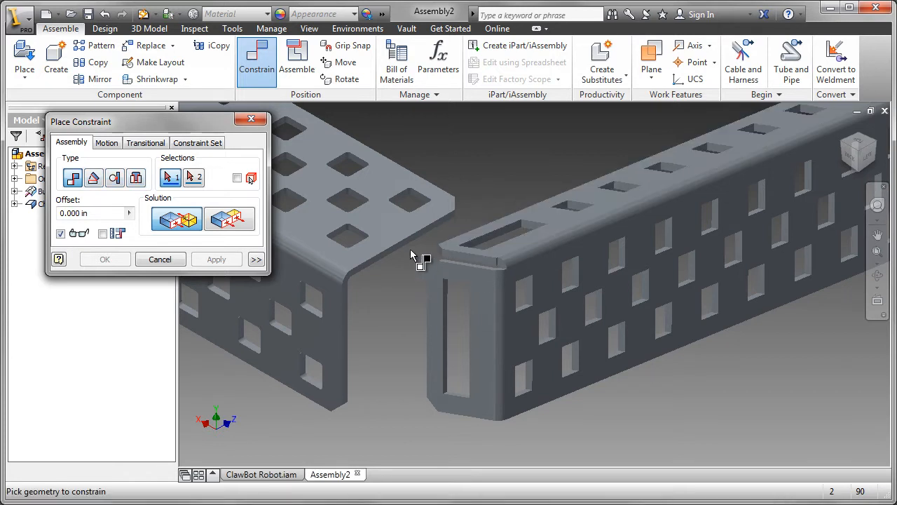
mouse_move(358, 337)
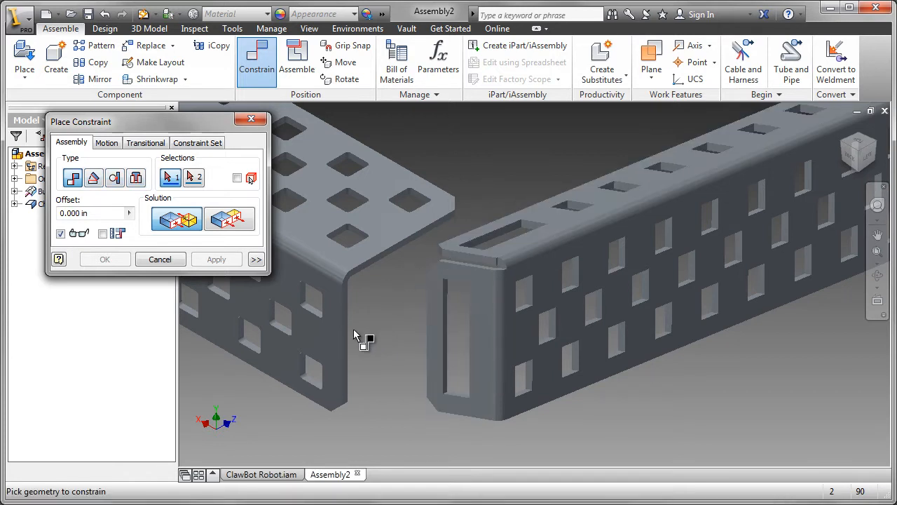
mouse_move(502, 297)
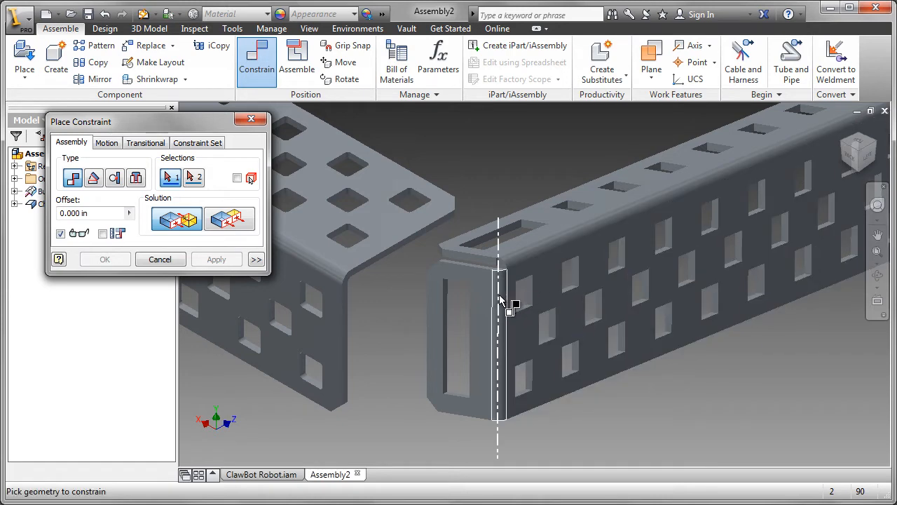
left_click(160, 258)
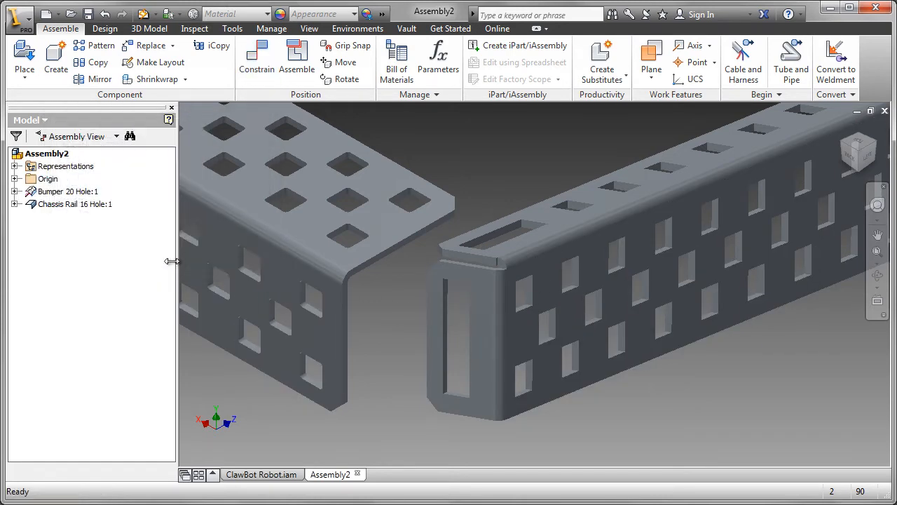
mouse_move(409, 395)
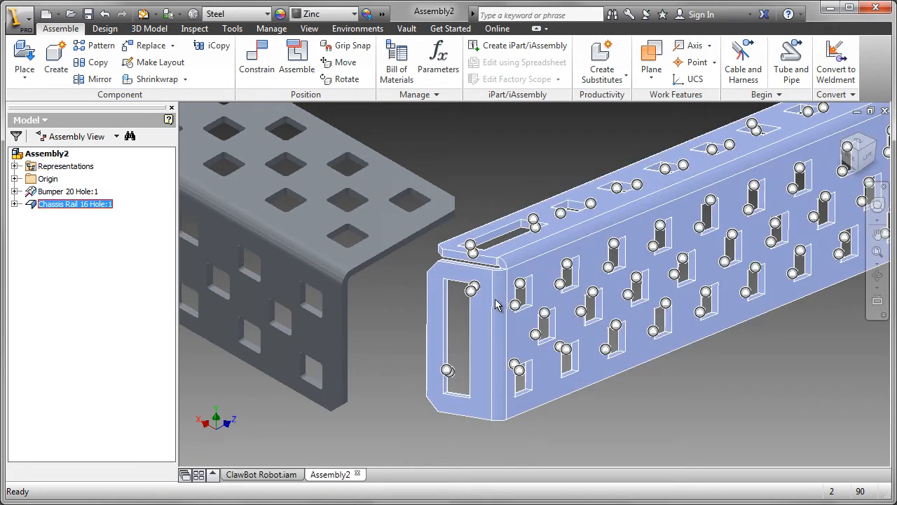
mouse_move(490, 258)
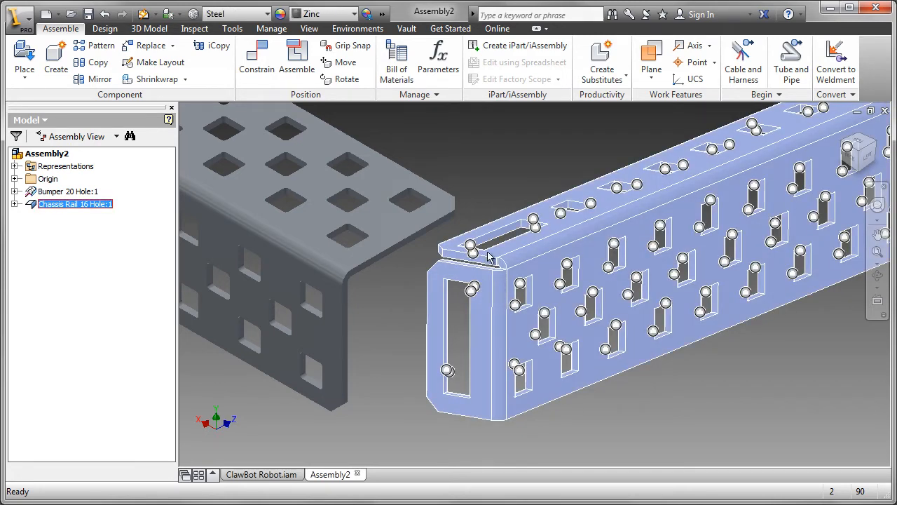
mouse_move(480, 261)
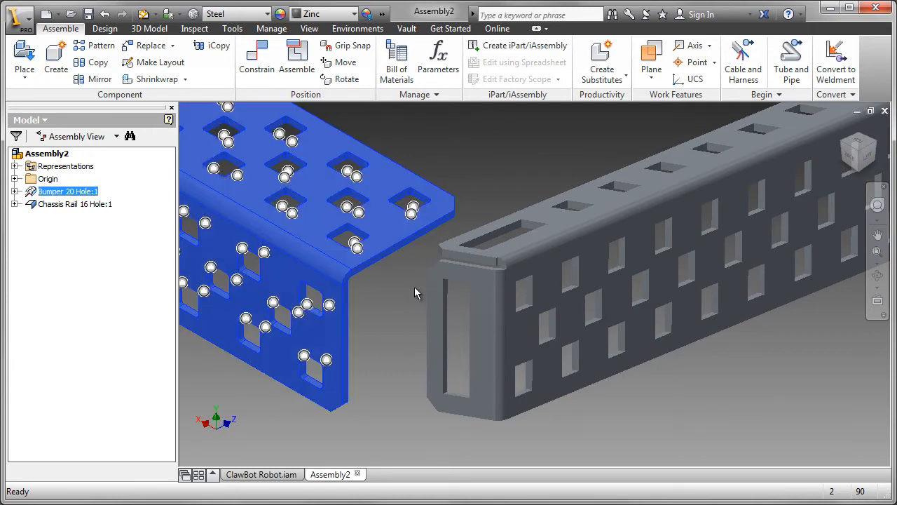
Select the chassis rail and inspect the iMate marker at its top slot
left_click(76, 203)
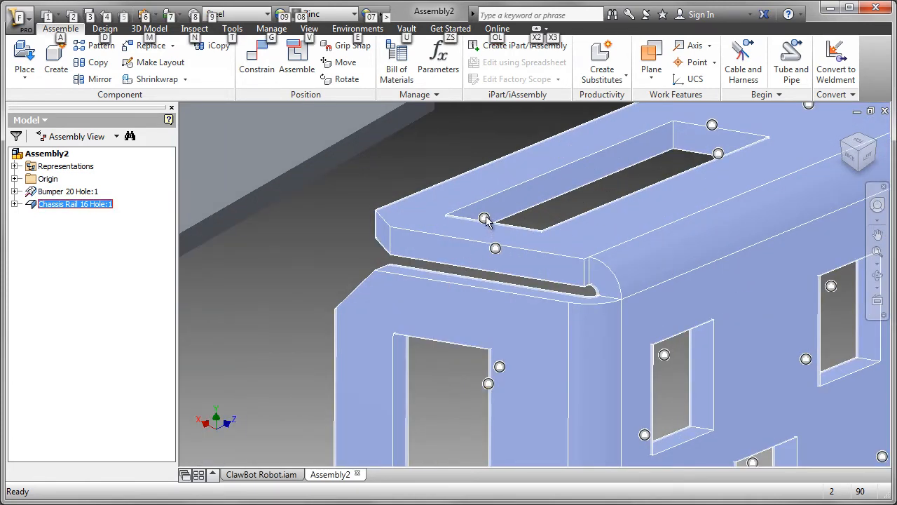
left_click(485, 219)
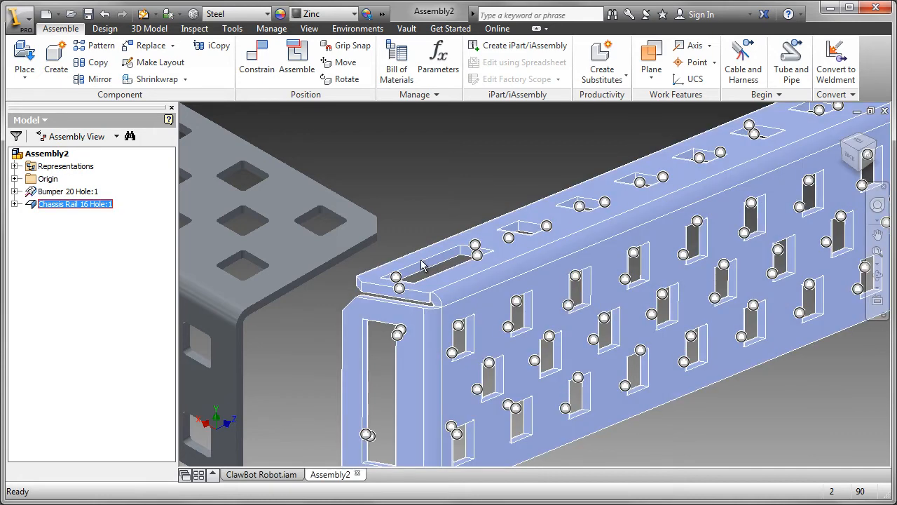
key("alt")
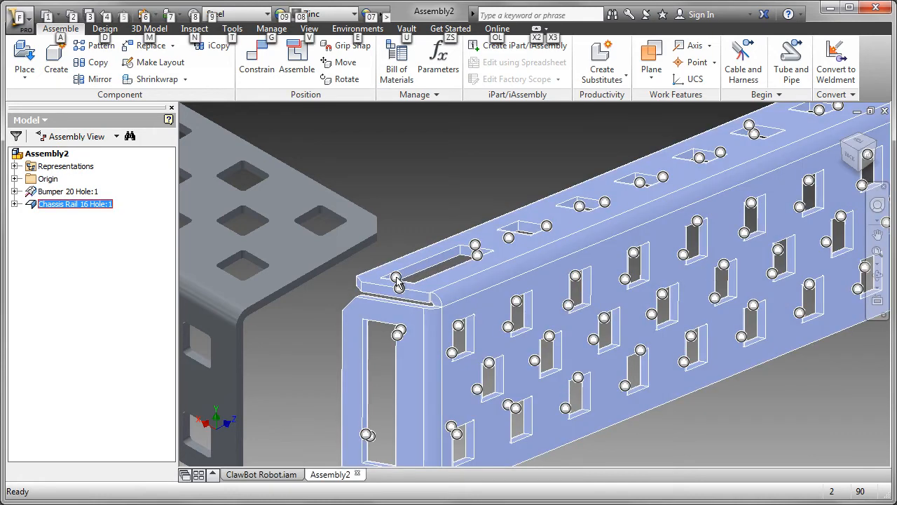